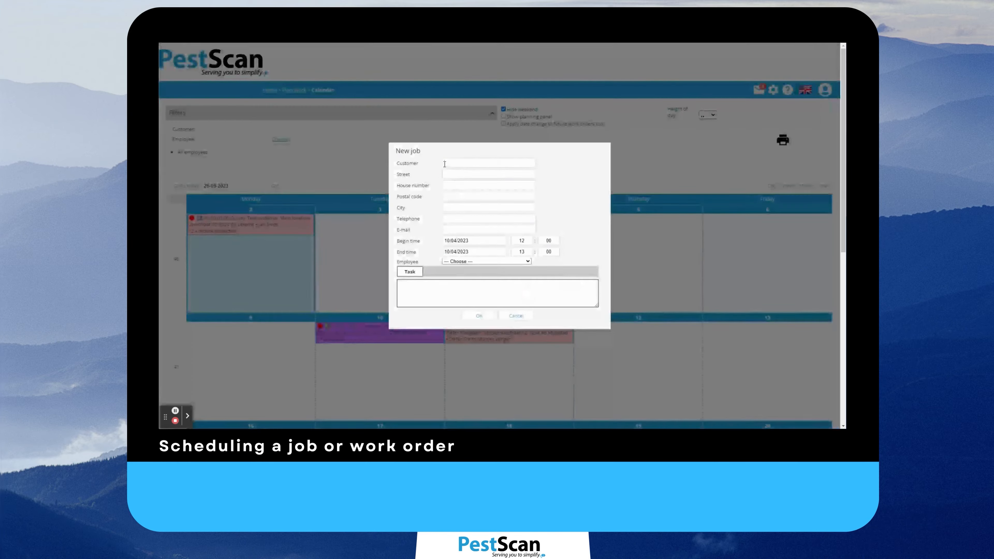
# Begin a new job on the planning calendar by entering its customer.
pyautogui.click(486, 260)
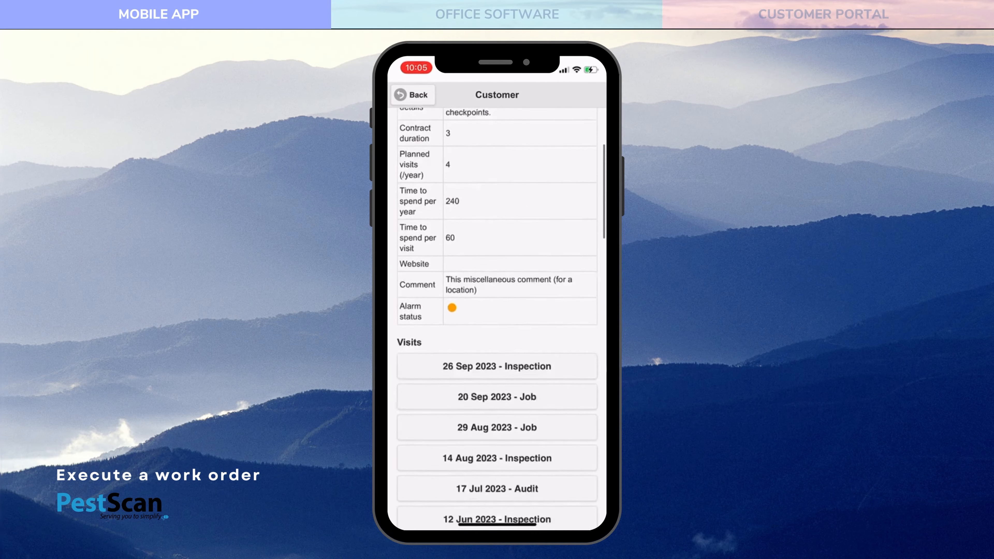
# Review the work order's checkpoints, edit mouse trap MT2 and acknowledge its fired alert.
pyautogui.click(412, 95)
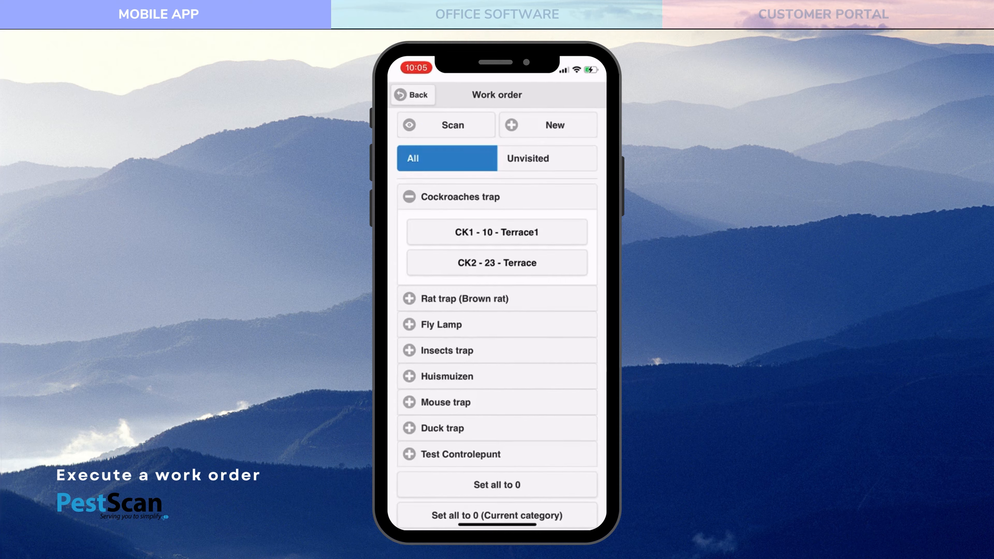
pyautogui.scroll(-3)
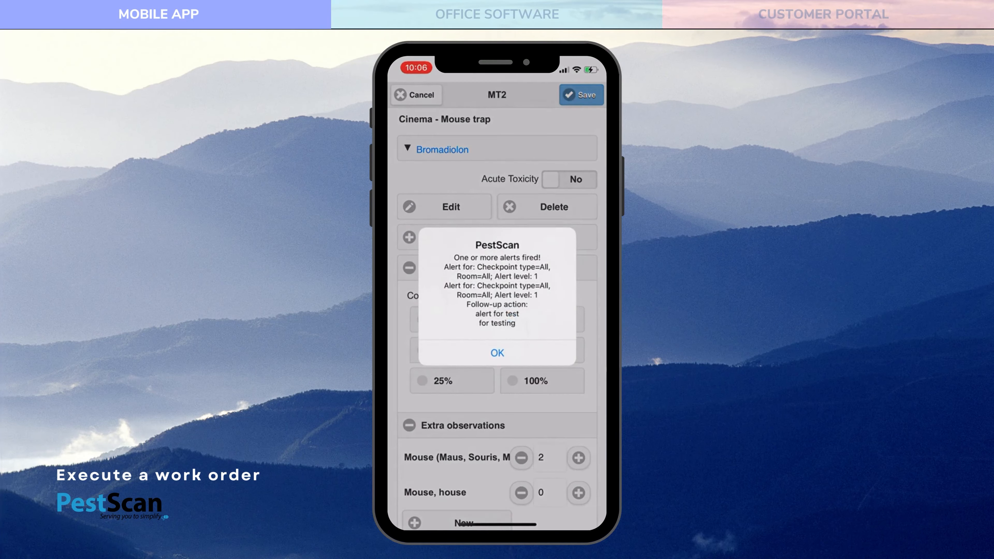
pyautogui.click(497, 352)
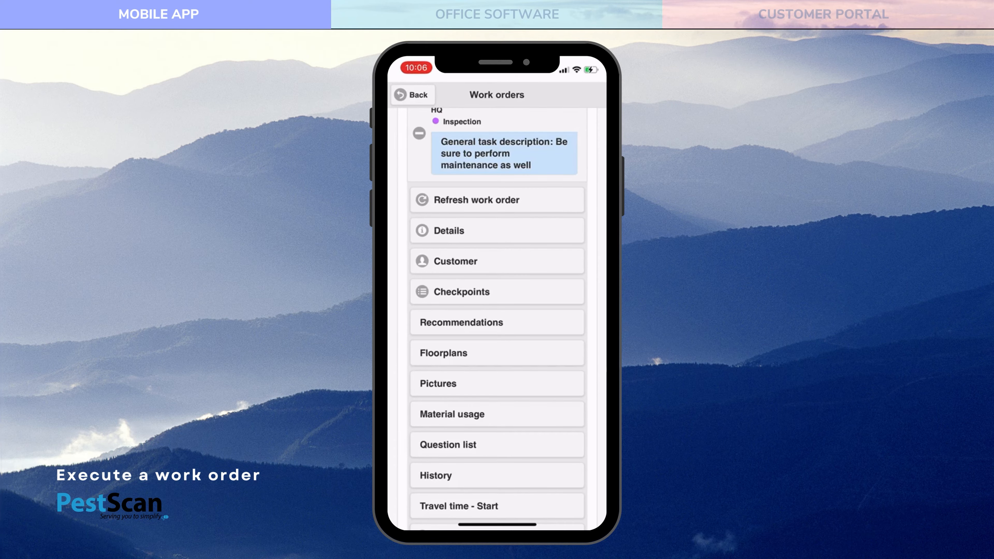
# On the Main floor plan, create mouse trap checkpoint MT6 in room 'Main floor' and place it in Bedroom 4.
pyautogui.click(496, 352)
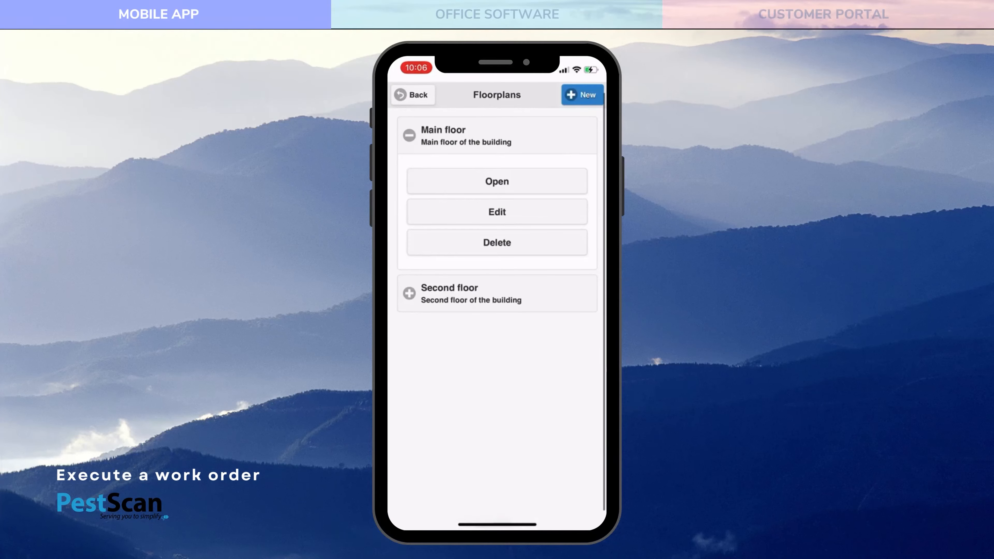
pyautogui.click(497, 182)
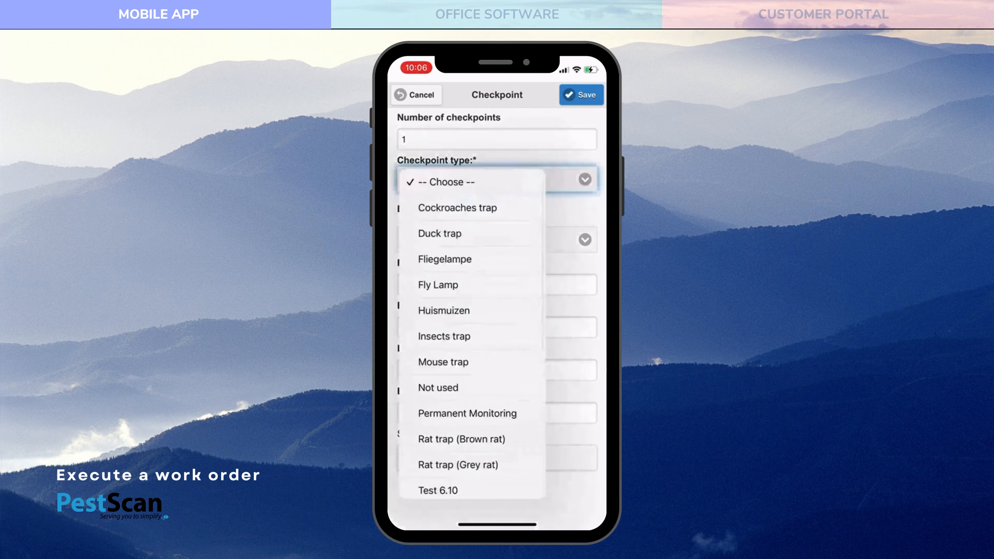
pyautogui.click(444, 362)
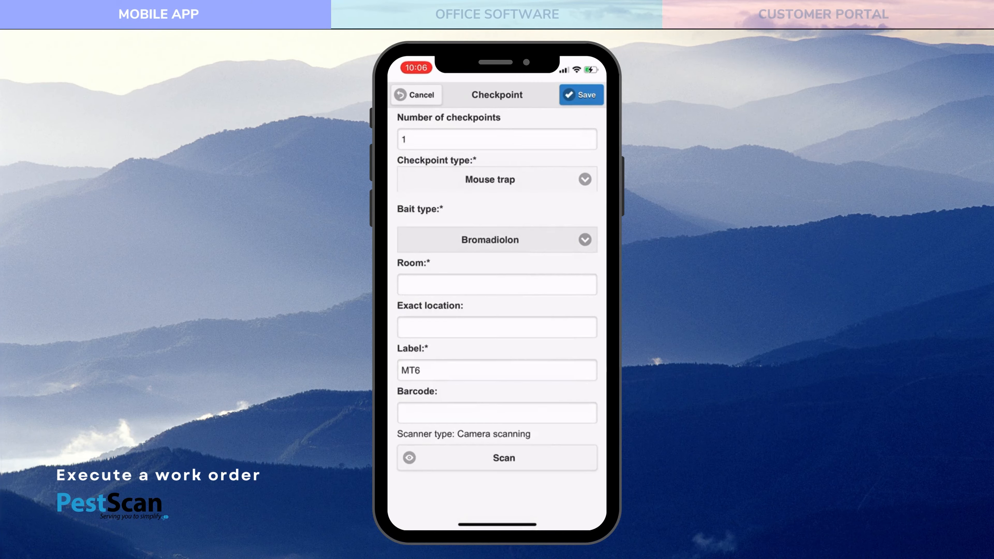
pyautogui.write('Main')
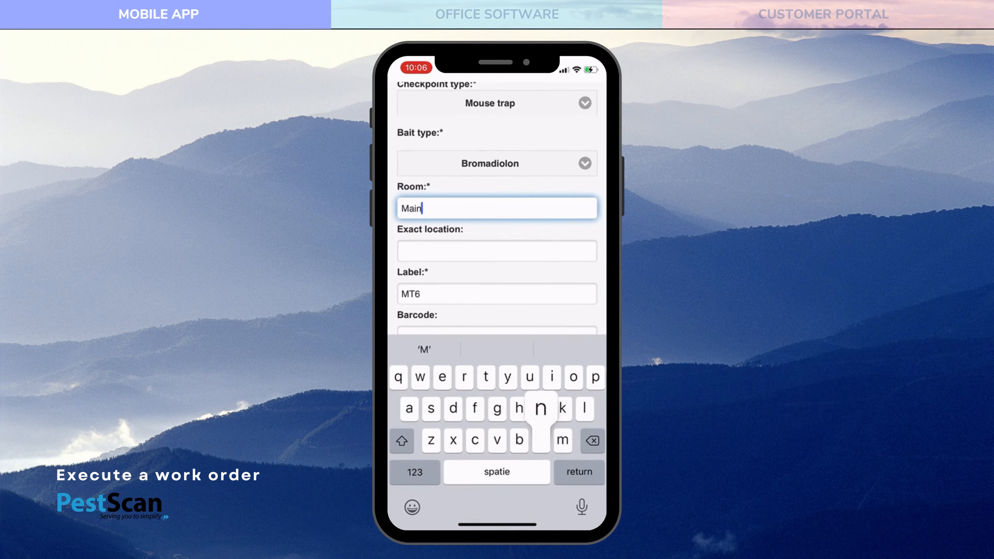
pyautogui.write('floor')
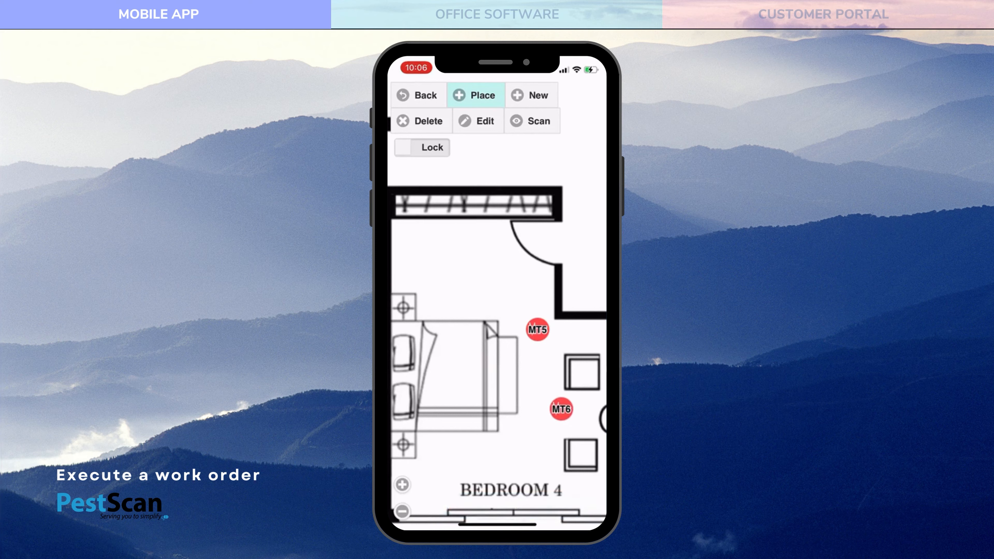
pyautogui.click(418, 95)
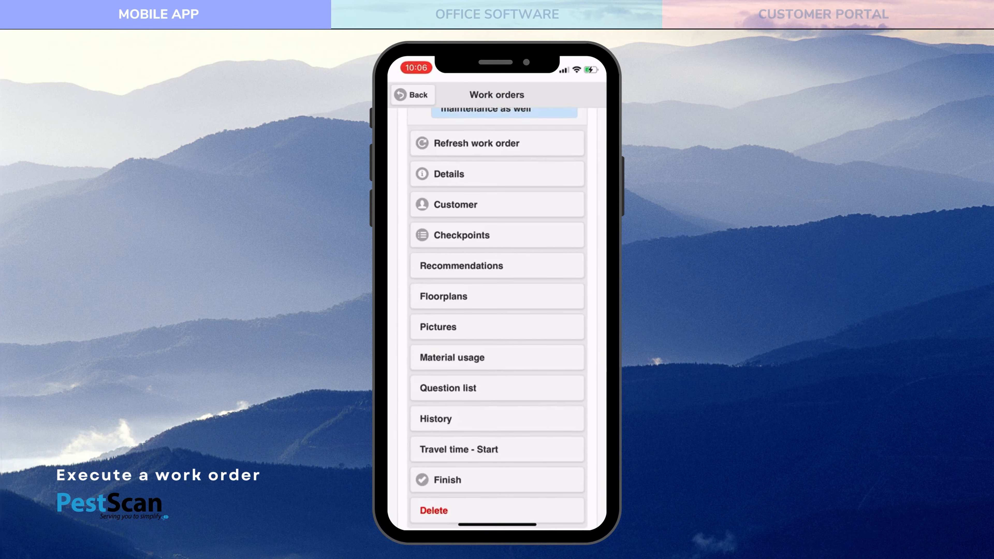
# Complete the finish form with working time 3 and review Yes, then send the work order.
pyautogui.click(447, 479)
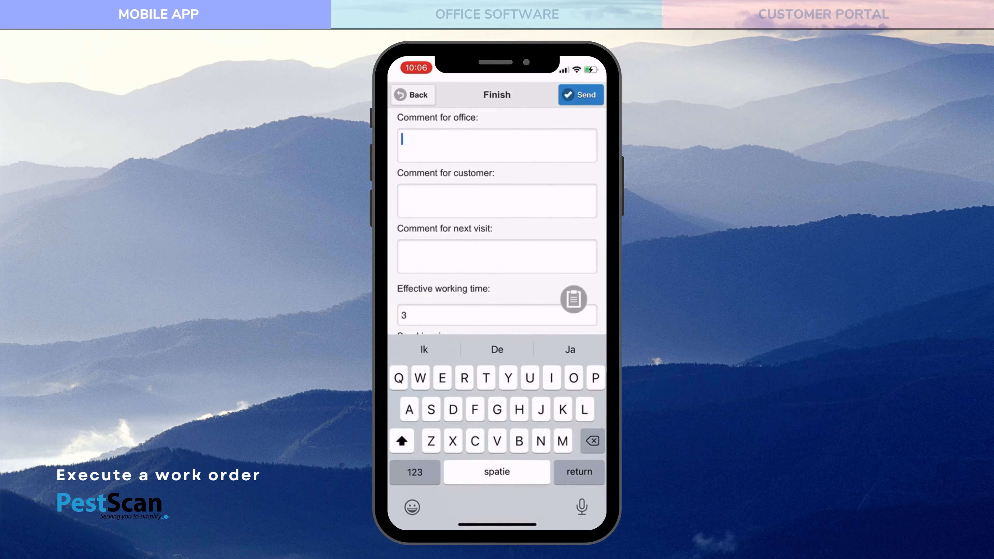
pyautogui.scroll(-3)
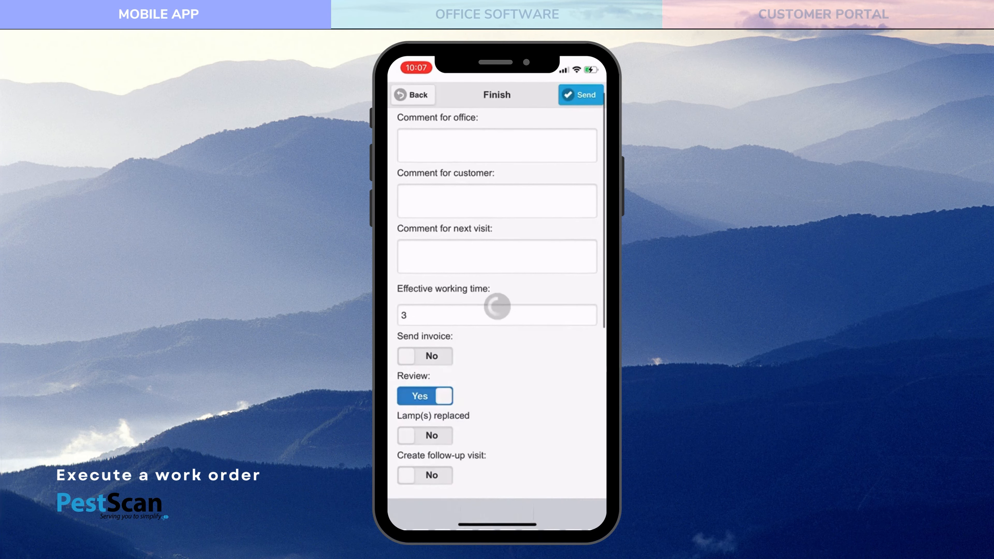
pyautogui.click(581, 94)
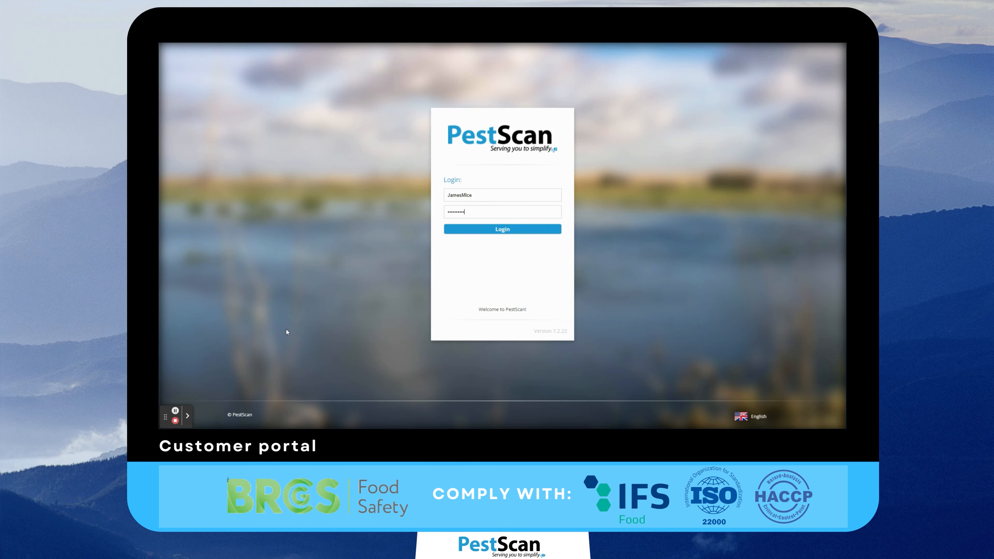
# Log in to the customer portal and scroll through the dashboard's recommendations, visits, checkpoints, alerts and catches charts.
pyautogui.click(502, 229)
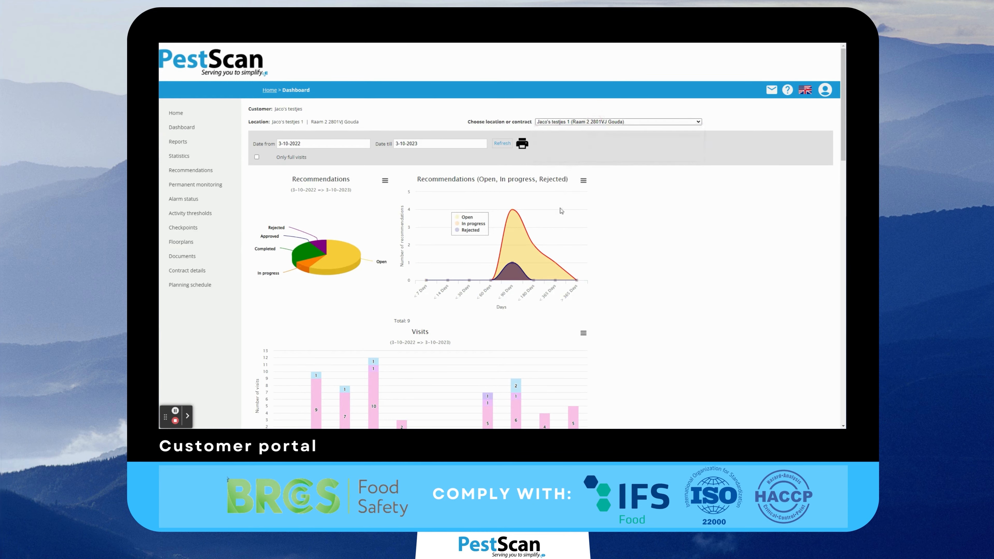
pyautogui.scroll(-3)
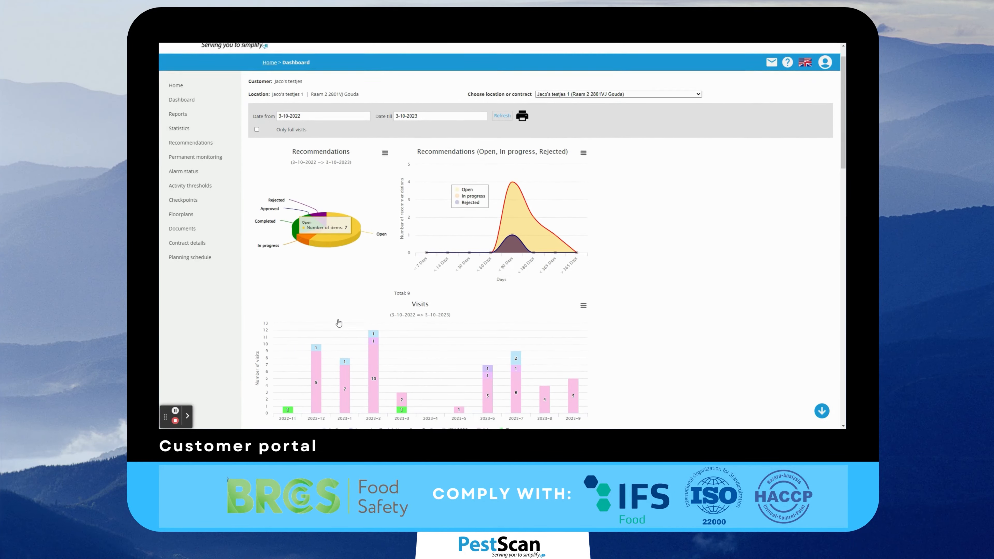
pyautogui.scroll(-3)
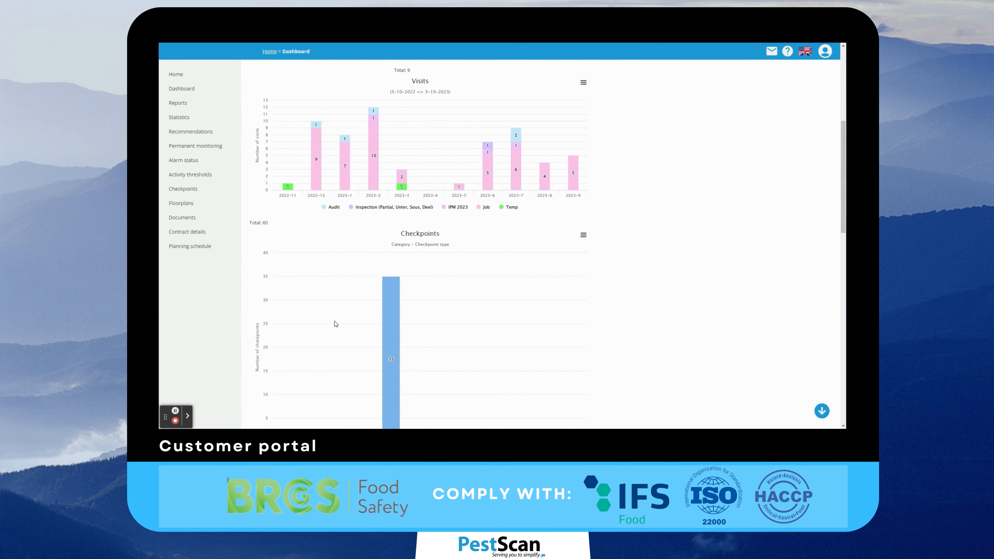
pyautogui.scroll(-3)
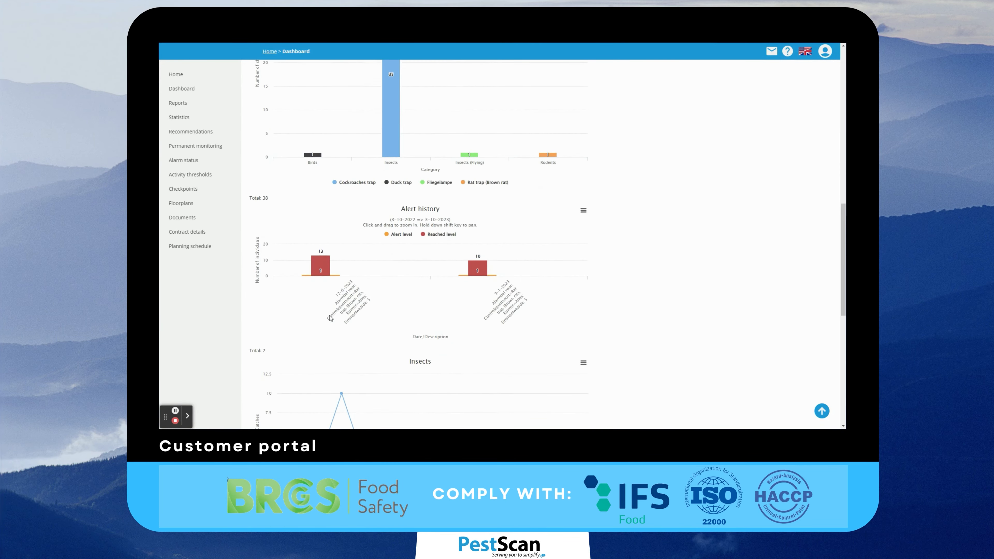
pyautogui.scroll(-3)
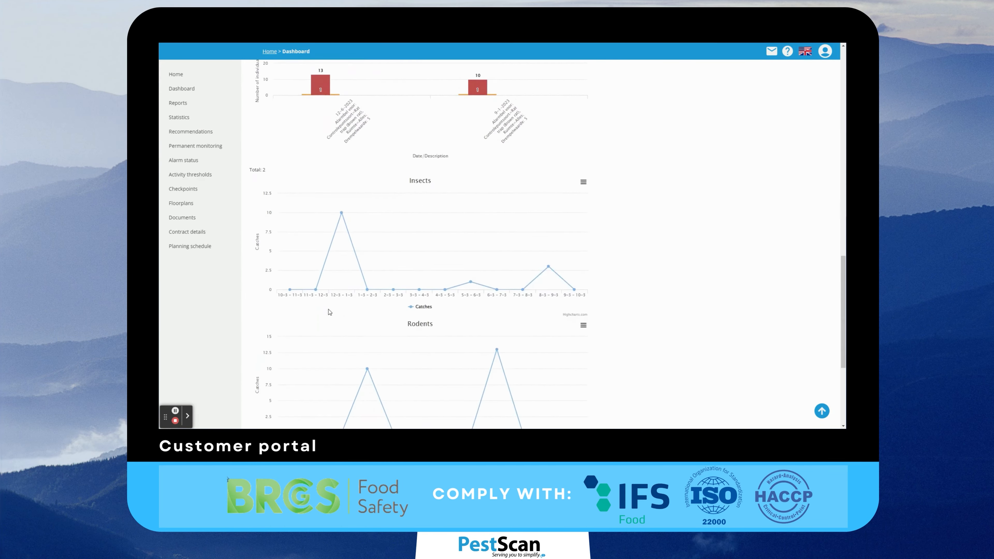
pyautogui.scroll(-3)
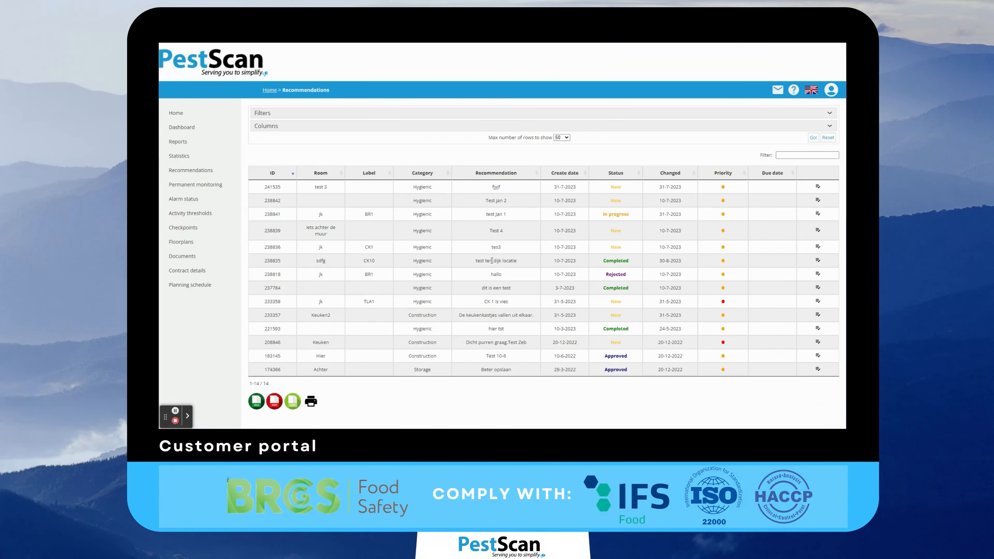
pyautogui.moveTo(730, 283)
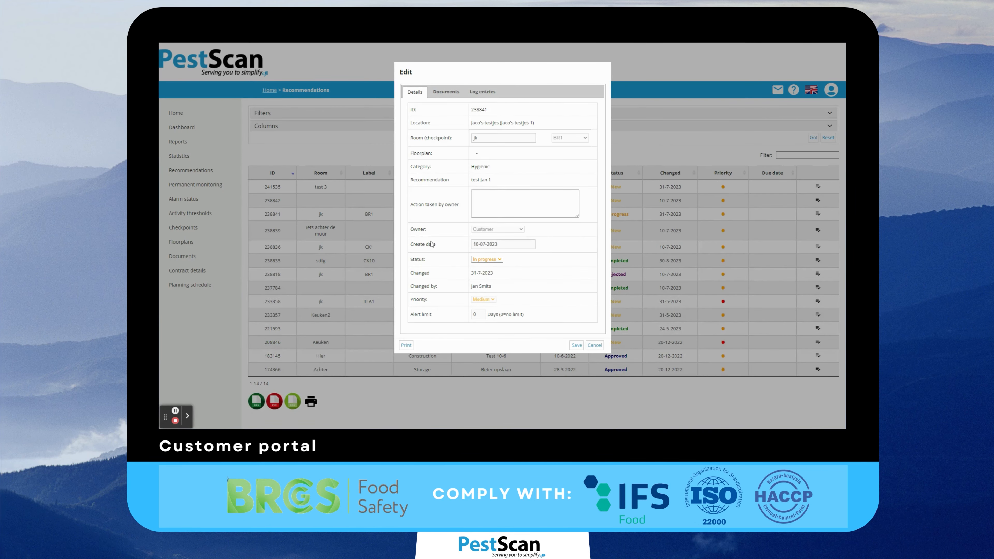
# Close the edit details of recommendation 238841 after reviewing them.
pyautogui.click(483, 92)
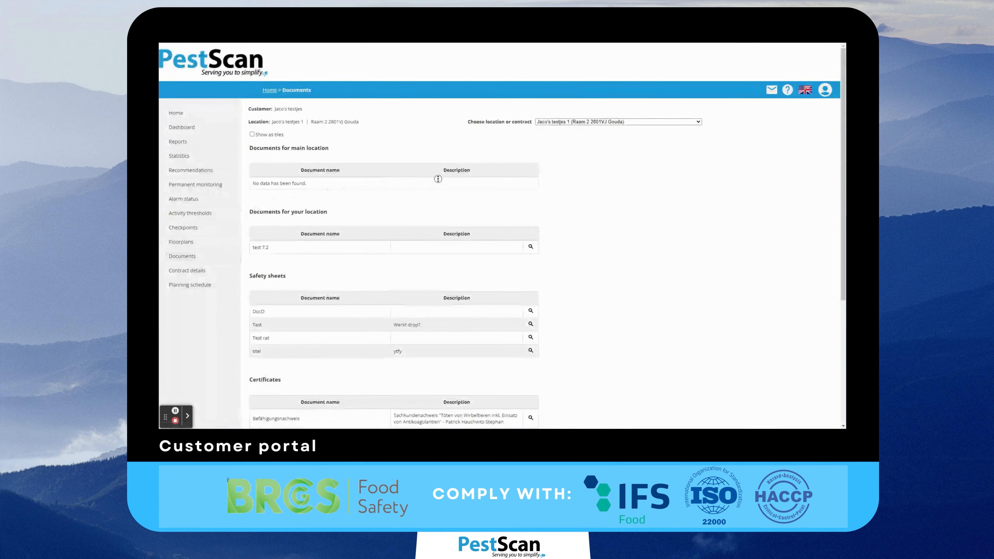
# Scroll through the Documents page's location files, safety sheets and certificates.
pyautogui.scroll(-3)
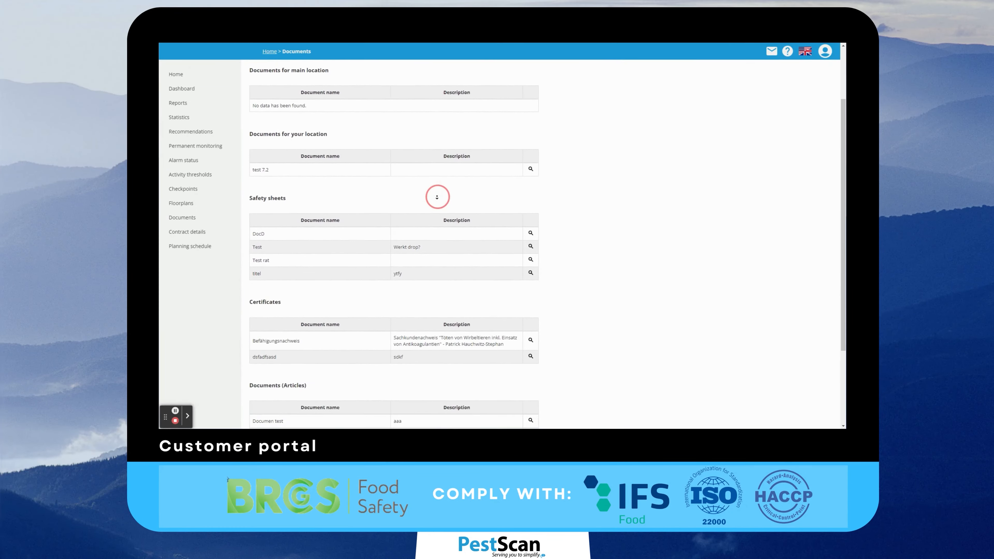
pyautogui.scroll(-3)
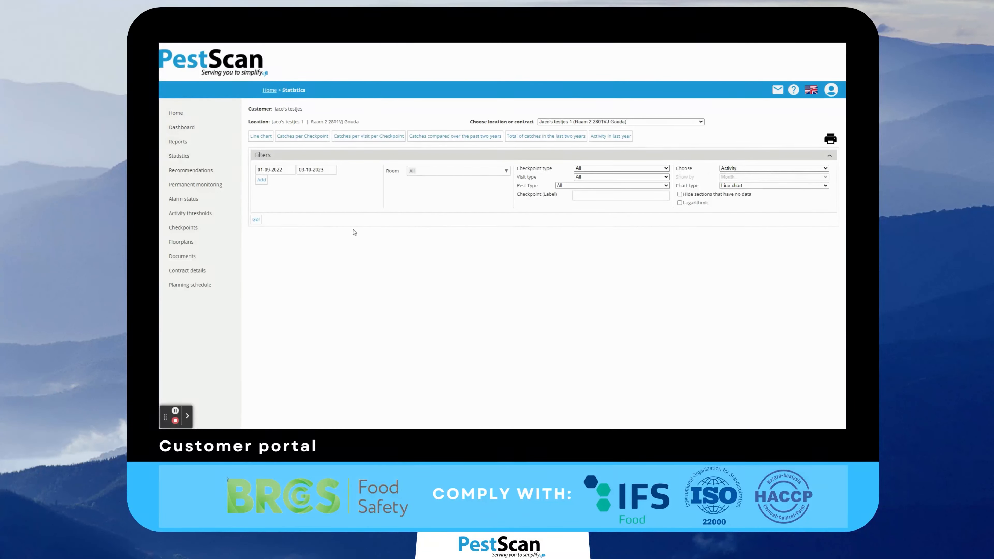
# Generate the checkpoint activity line chart and show catch details for the 1-6 – 1-7 period.
pyautogui.click(256, 219)
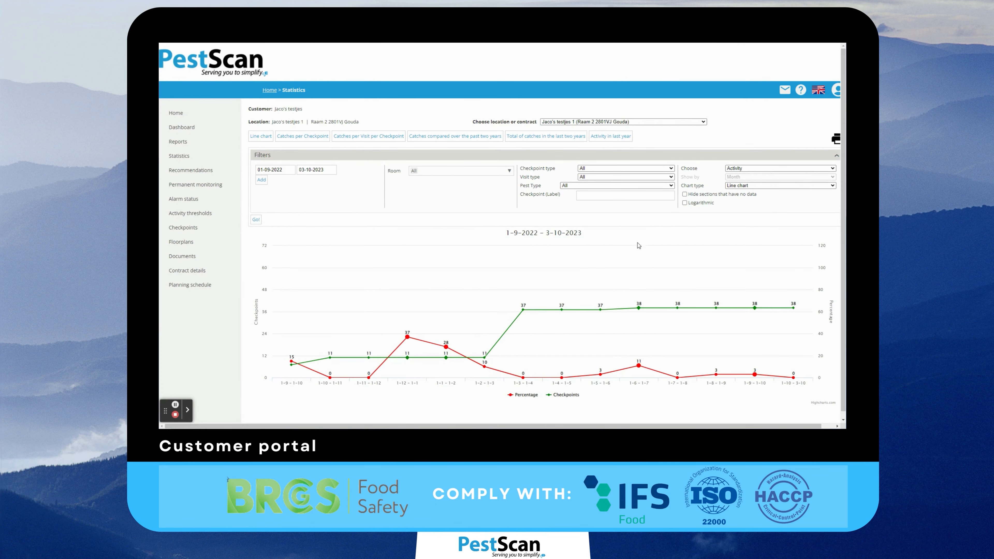
pyautogui.moveTo(368, 372)
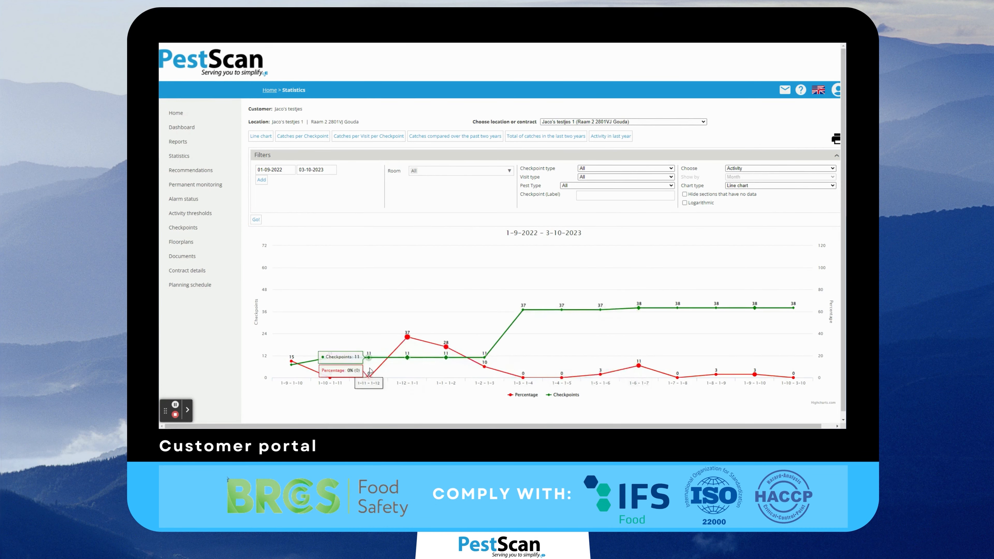
pyautogui.moveTo(638, 366)
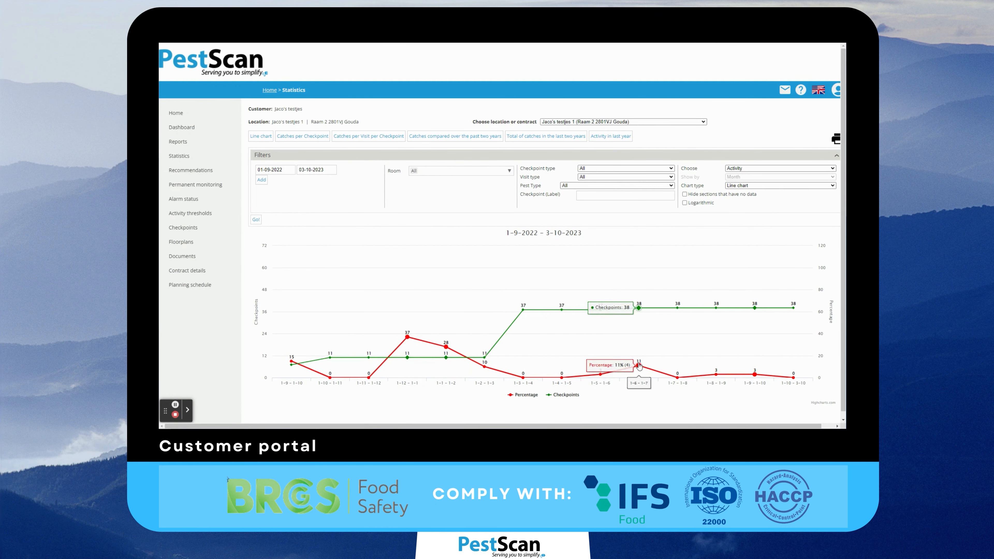
pyautogui.click(638, 366)
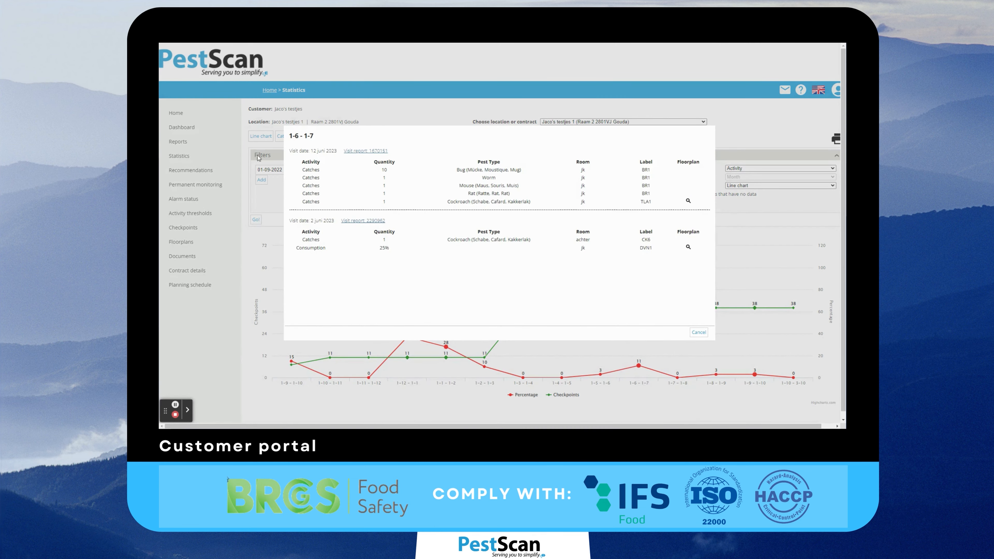